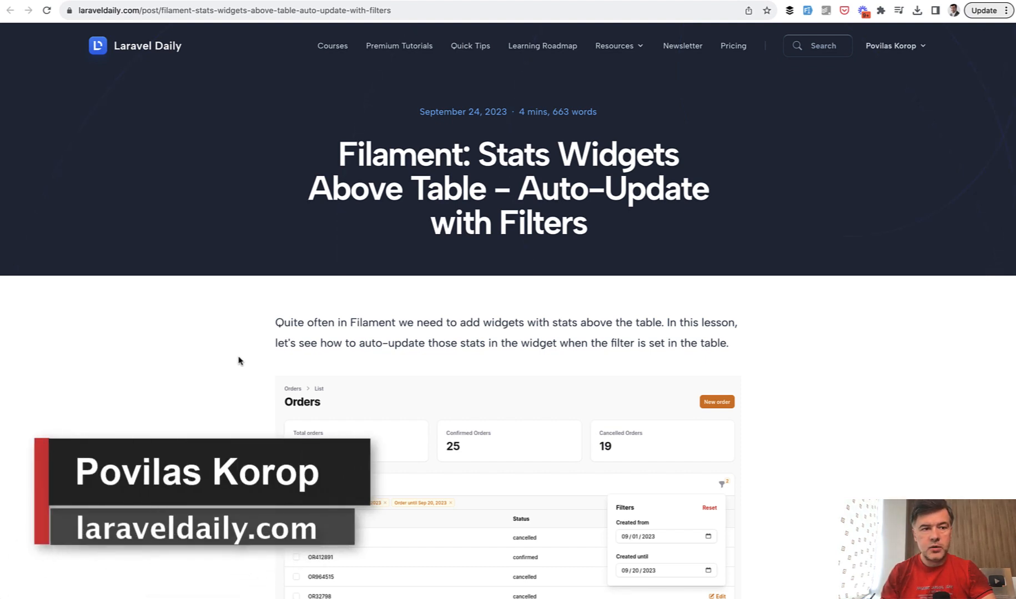
# Bring up the Orders list page in the admin panel.
pyautogui.scroll(-3)
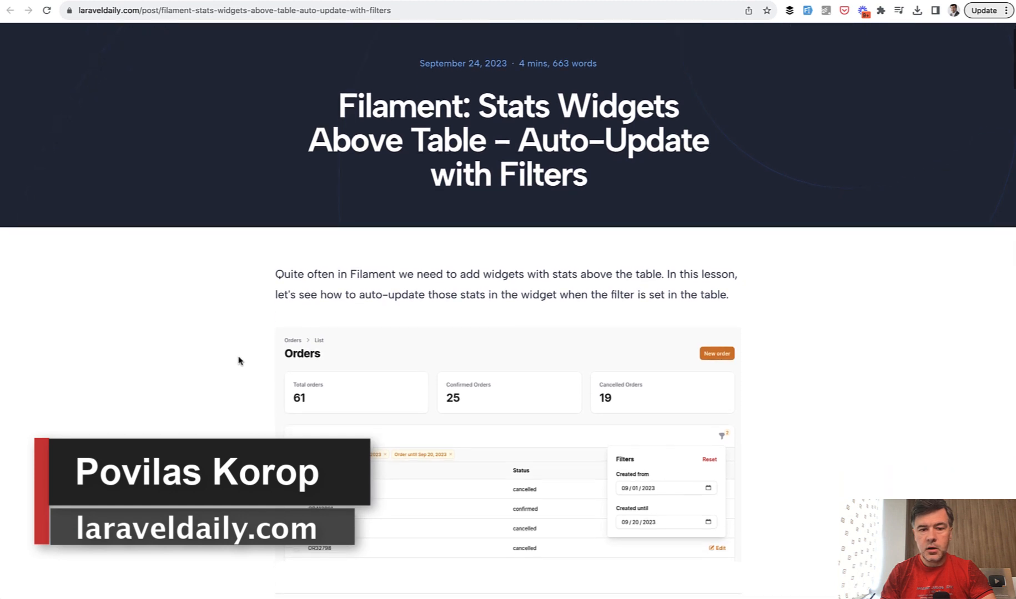
pyautogui.scroll(-3)
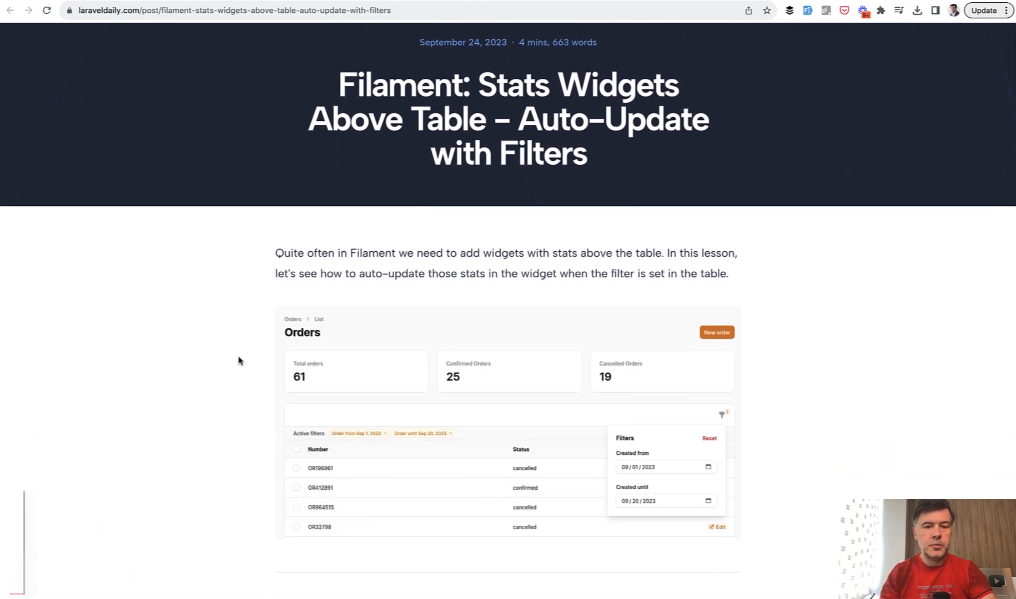
pyautogui.scroll(-3)
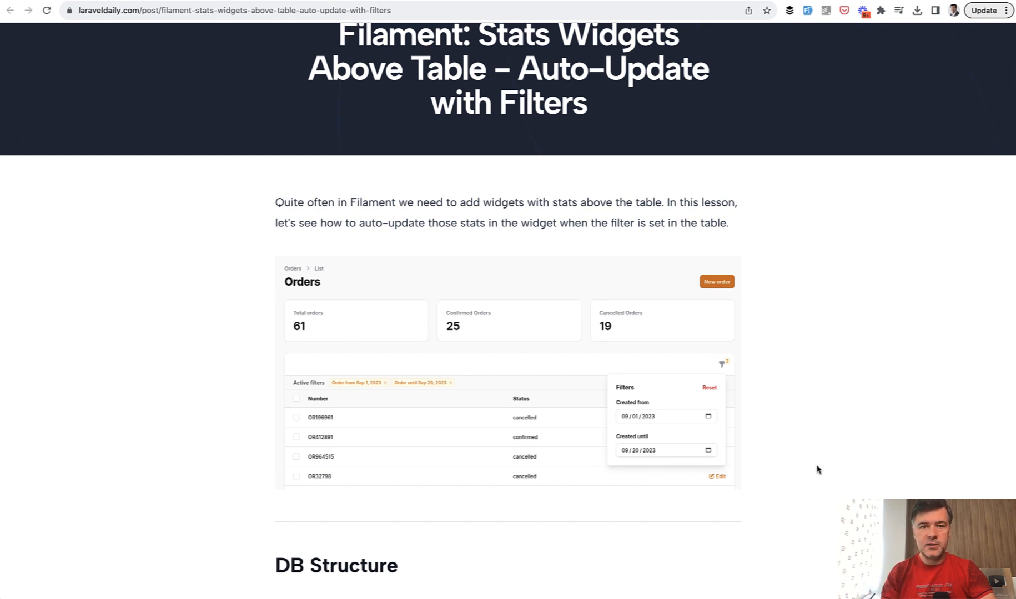
pyautogui.click(166, 10)
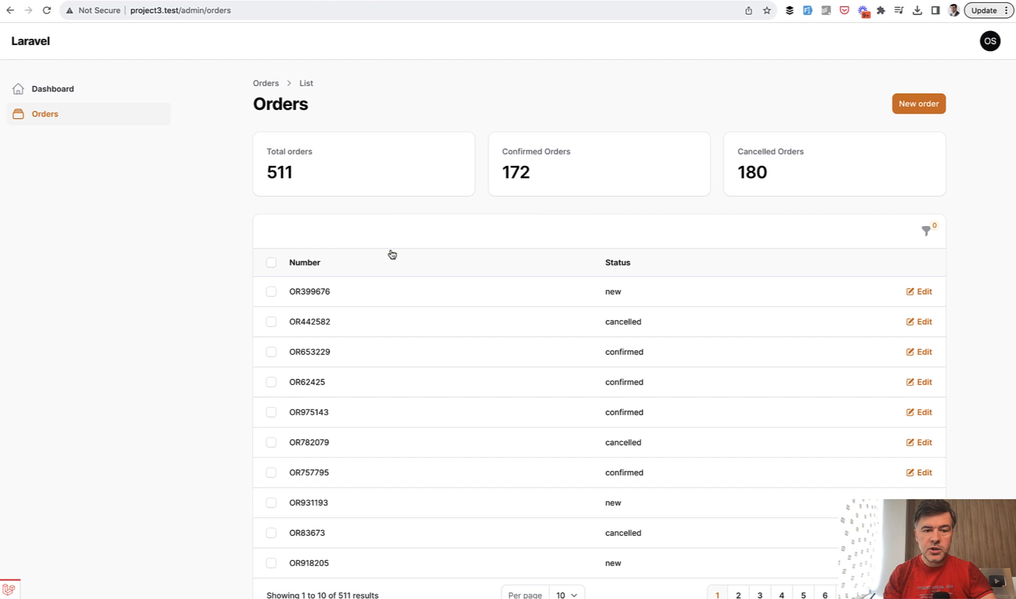
pyautogui.moveTo(929, 241)
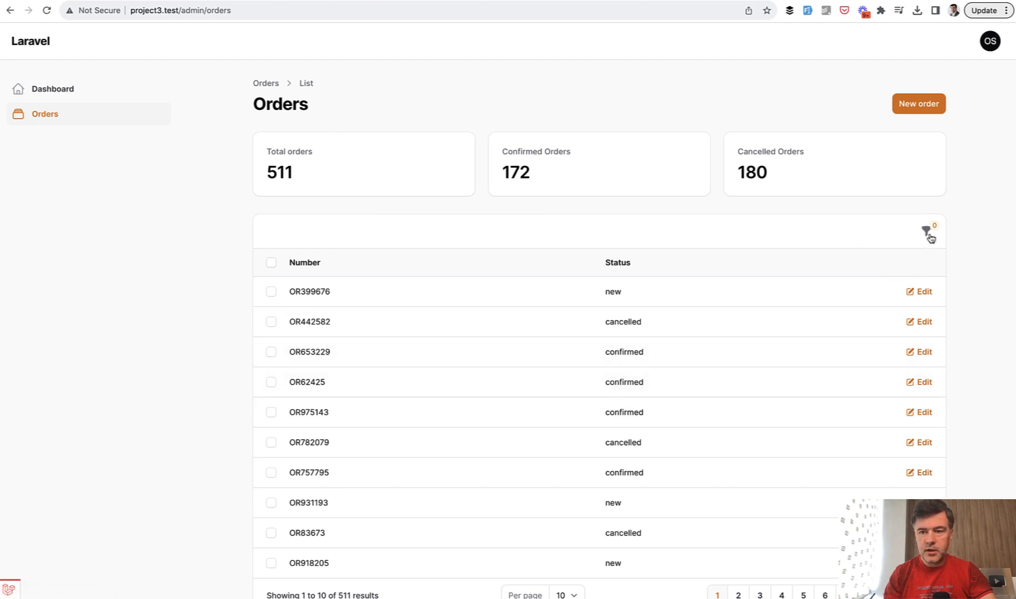
# Filter the orders table to Created from 2023-09-25 so the stats show 10 total, 6 confirmed, 3 cancelled.
pyautogui.click(926, 231)
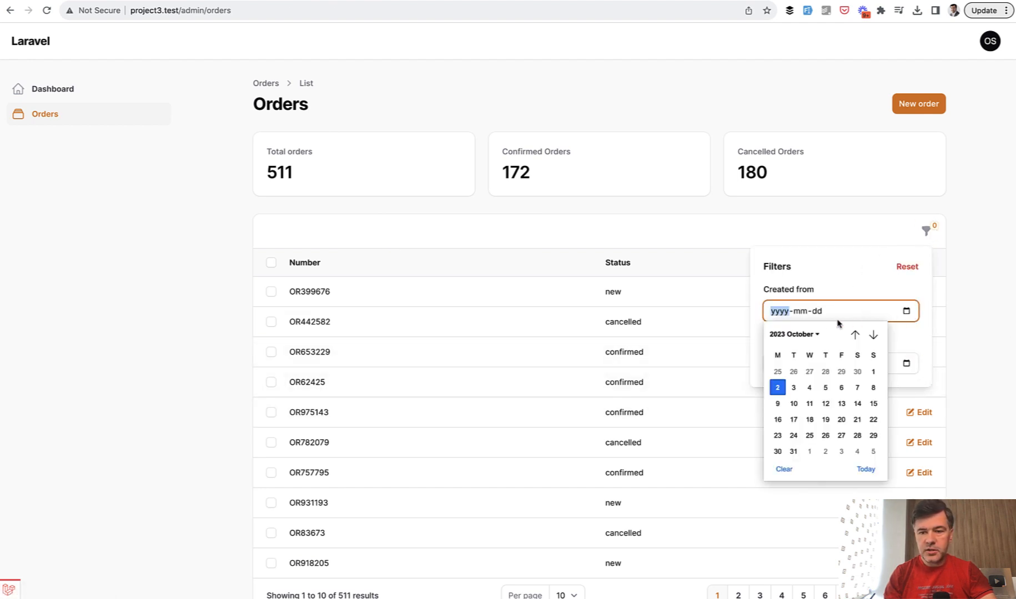
pyautogui.click(777, 372)
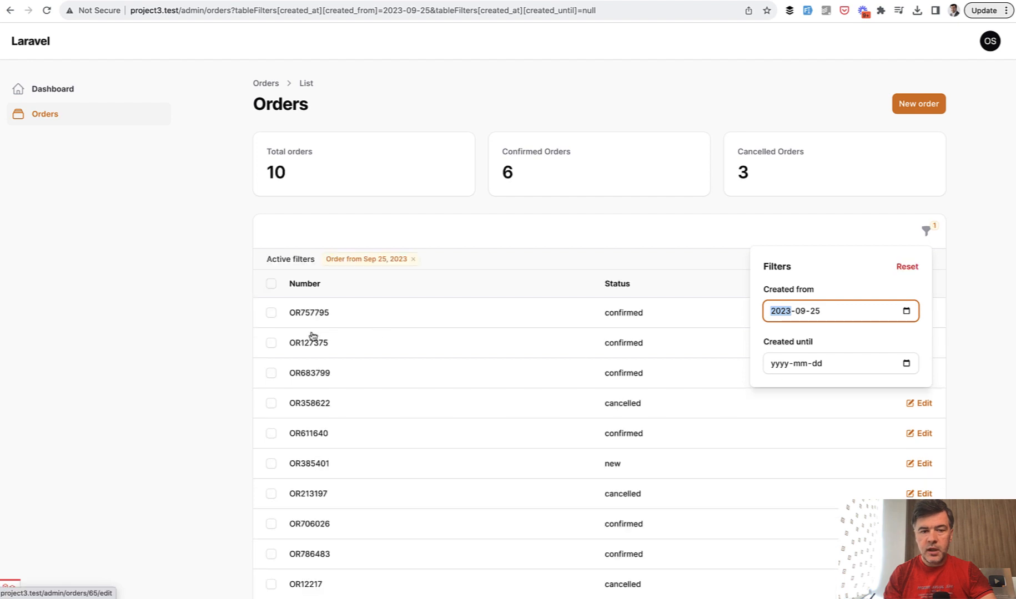
pyautogui.click(437, 210)
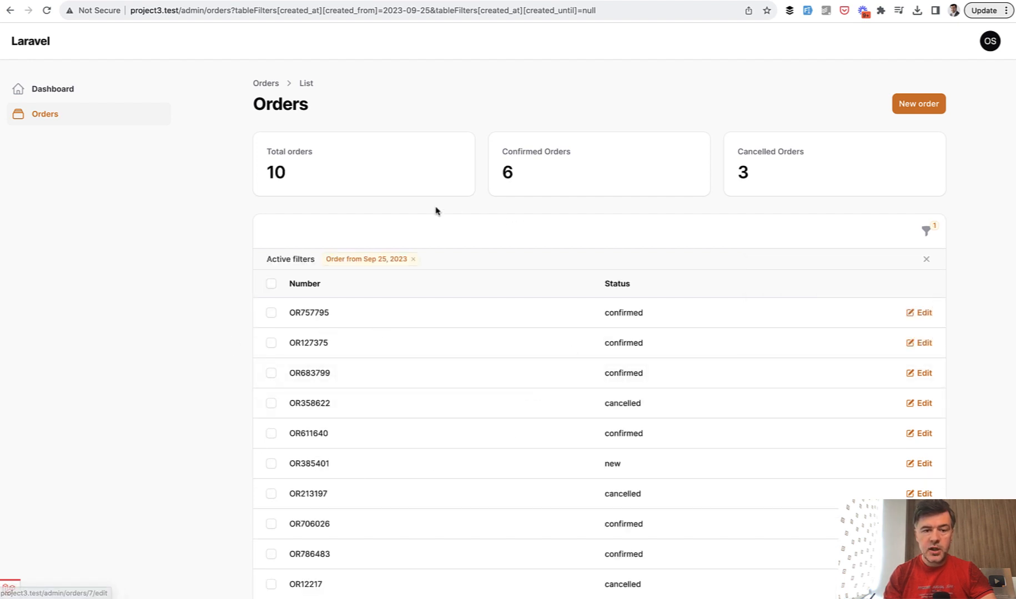
pyautogui.moveTo(564, 222)
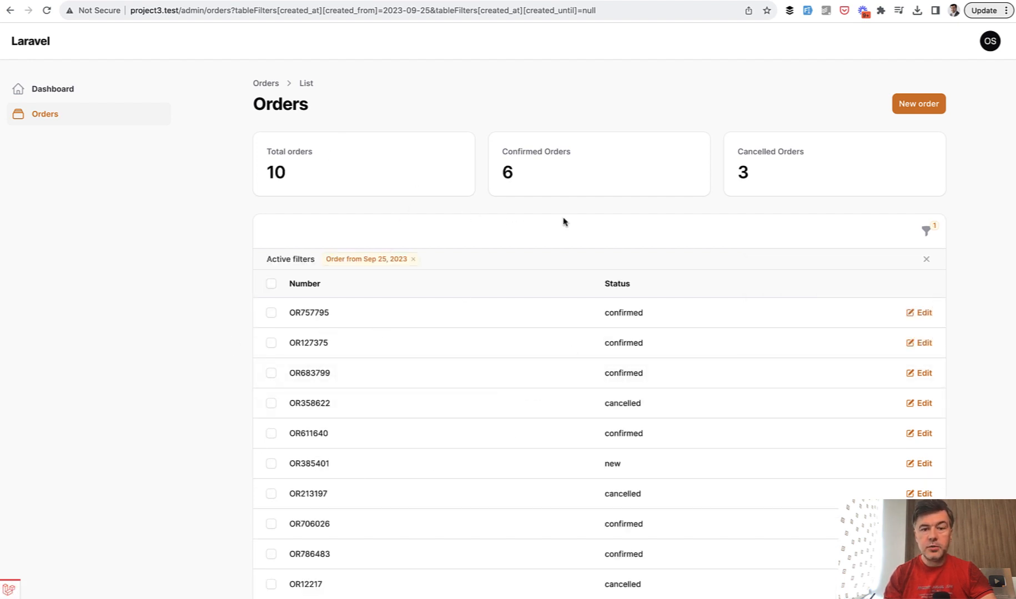
pyautogui.moveTo(129, 258)
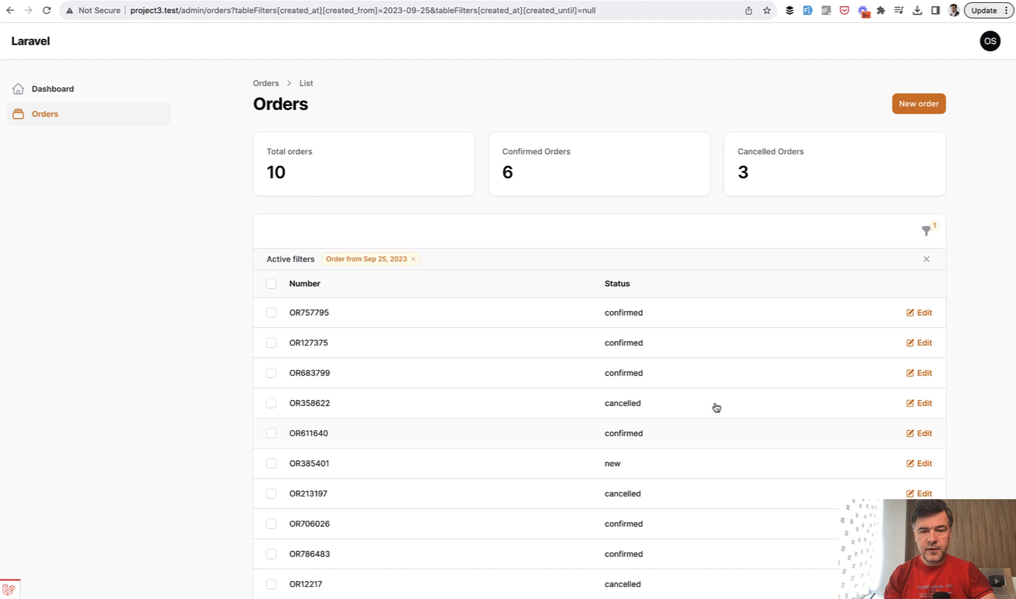
pyautogui.moveTo(651, 232)
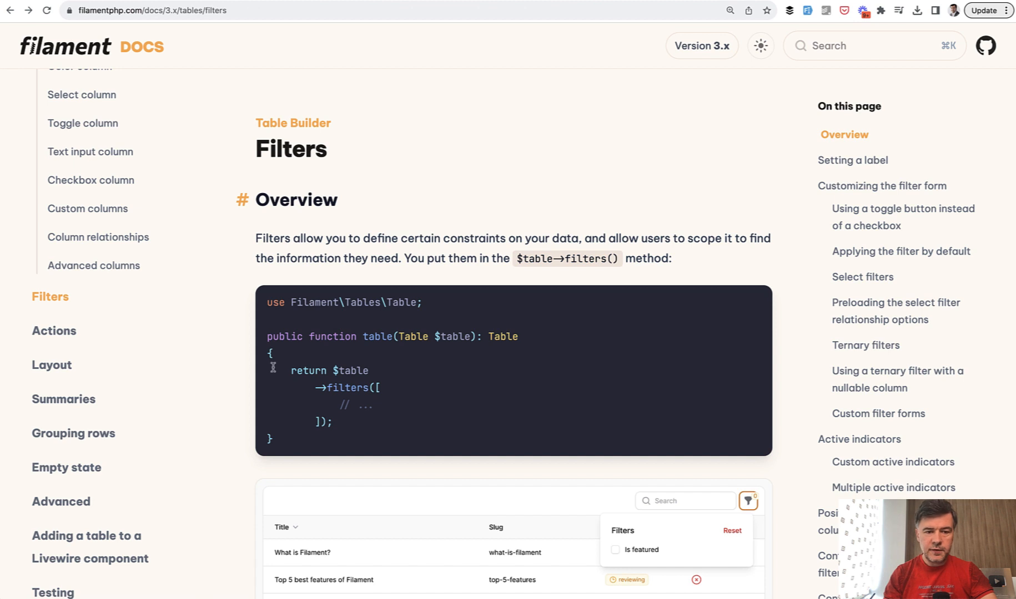
# Scroll the Table Builder Filters docs past the overview example to the make() explanation.
pyautogui.scroll(-3)
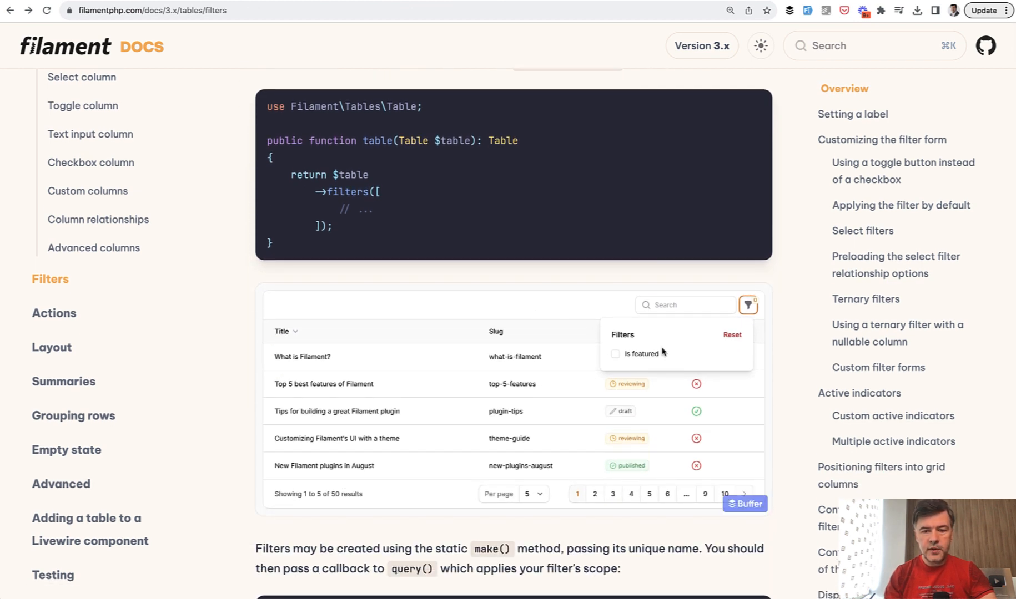
pyautogui.moveTo(364, 314)
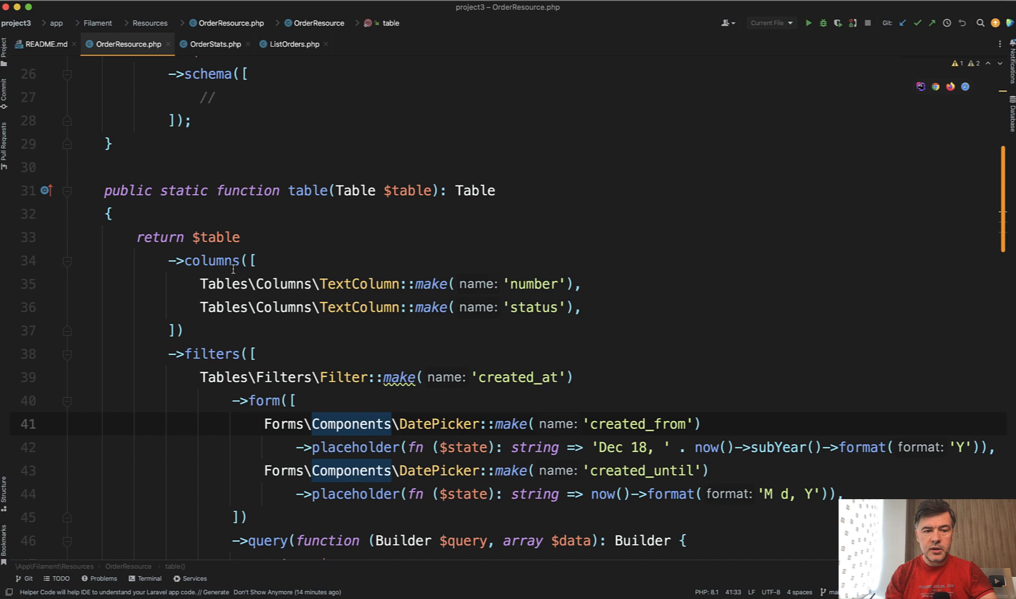
# Scroll OrderResource.php to the table() filters section with the created_at date filter query.
pyautogui.scroll(-3)
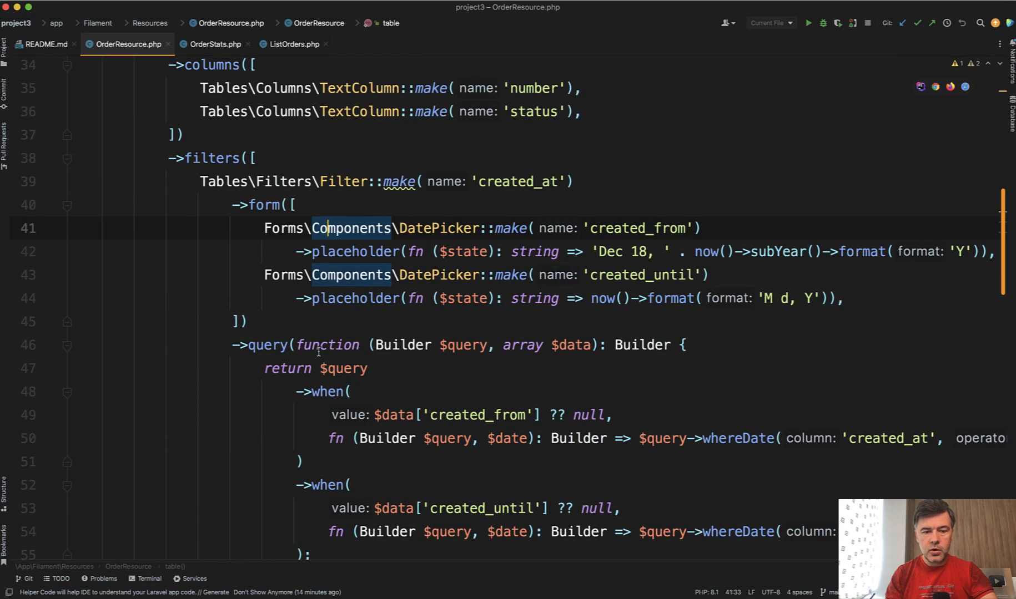
pyautogui.scroll(-3)
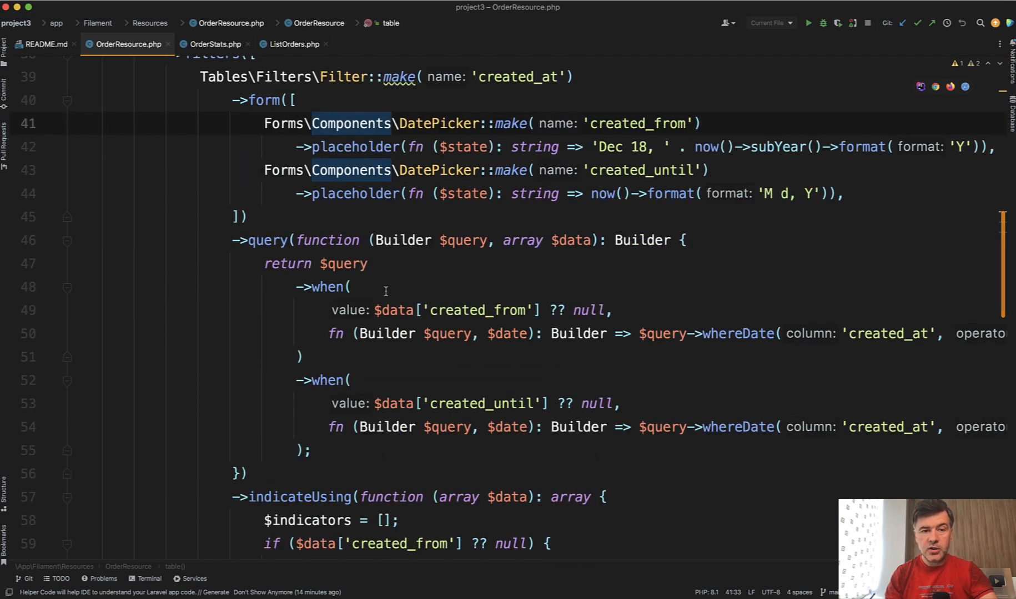
pyautogui.scroll(-3)
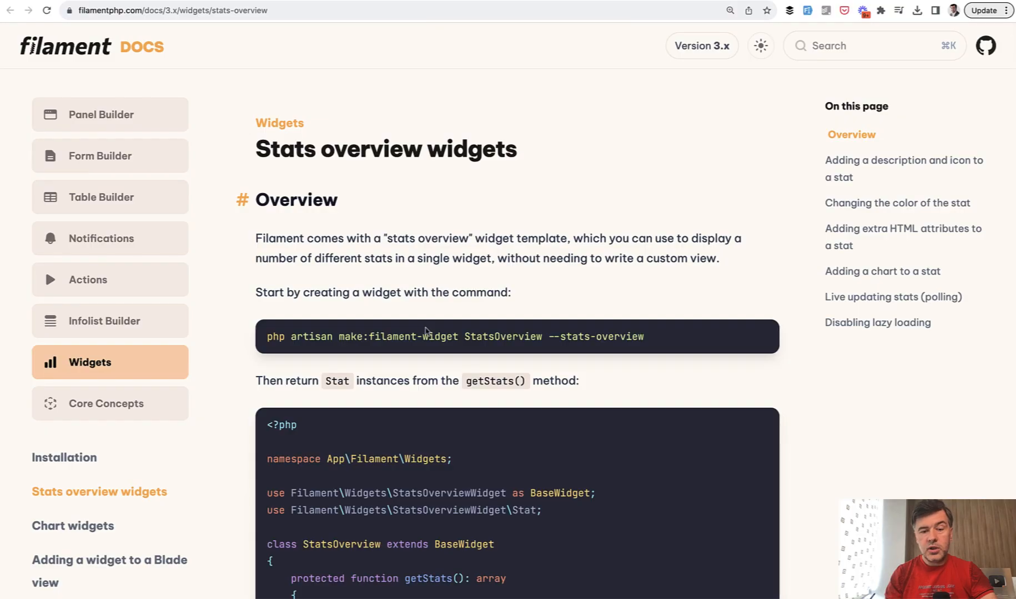
# Scroll the Stats overview widgets docs to the getStats() example and the description-and-icon section.
pyautogui.scroll(-3)
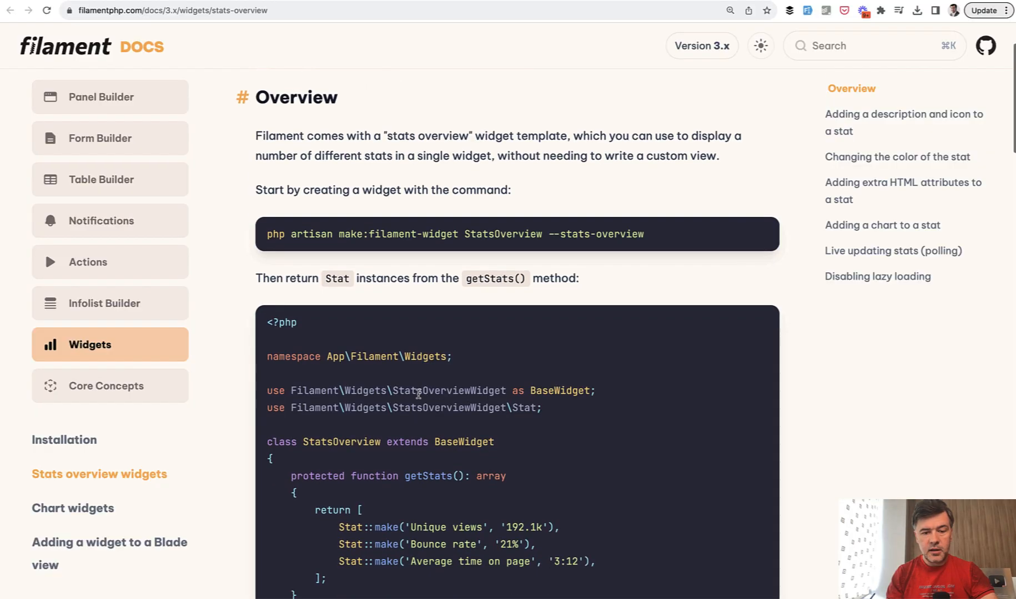
pyautogui.scroll(-3)
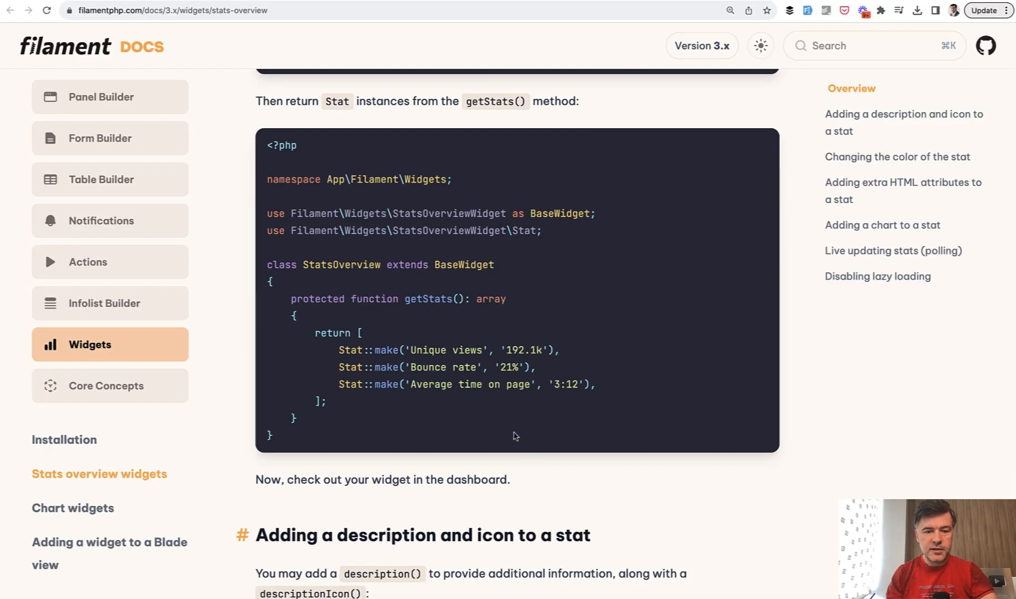
pyautogui.moveTo(530, 463)
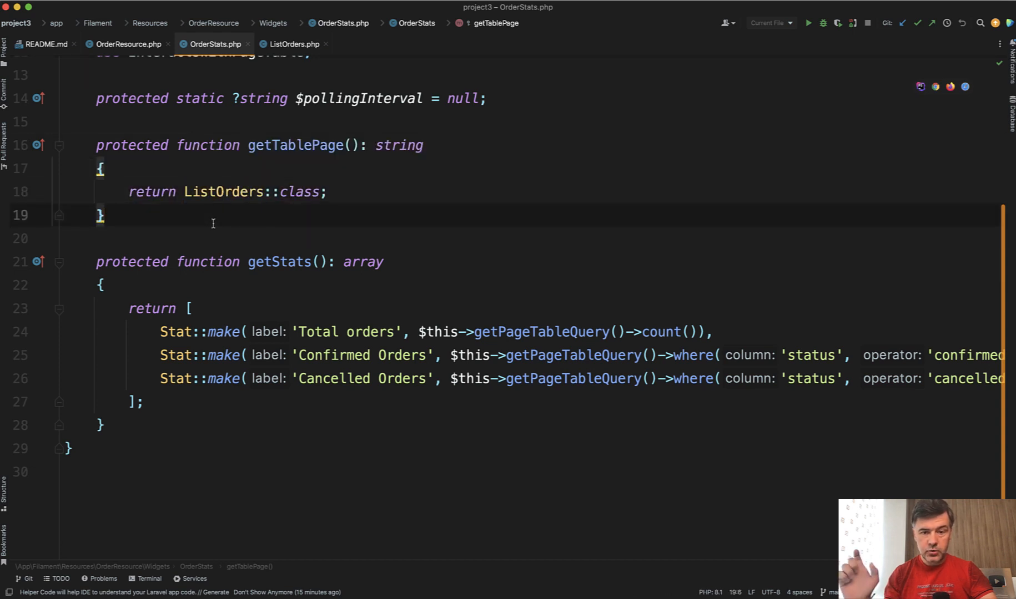
pyautogui.moveTo(596, 350)
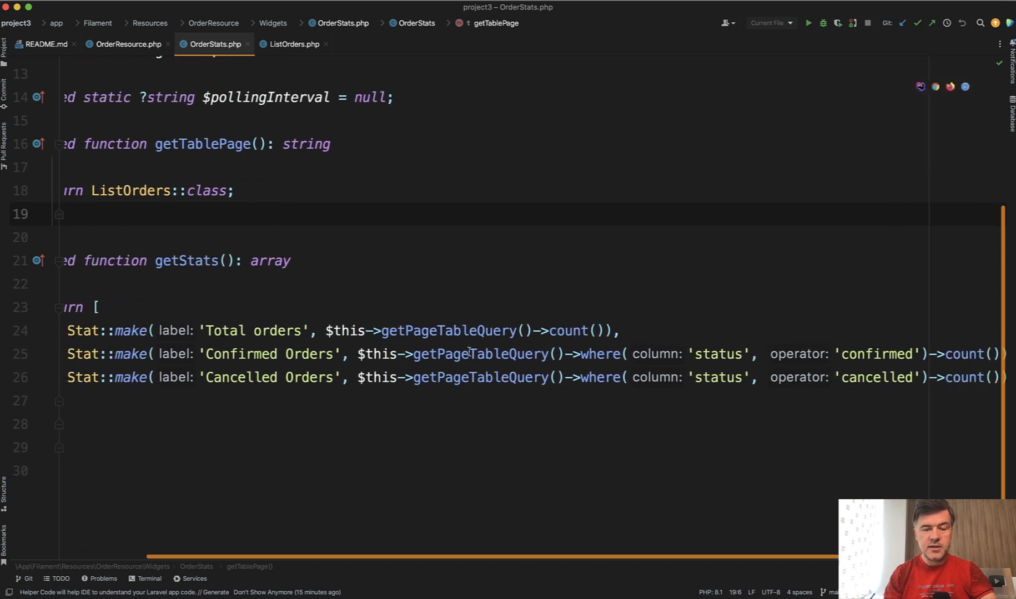
pyautogui.moveTo(455, 377)
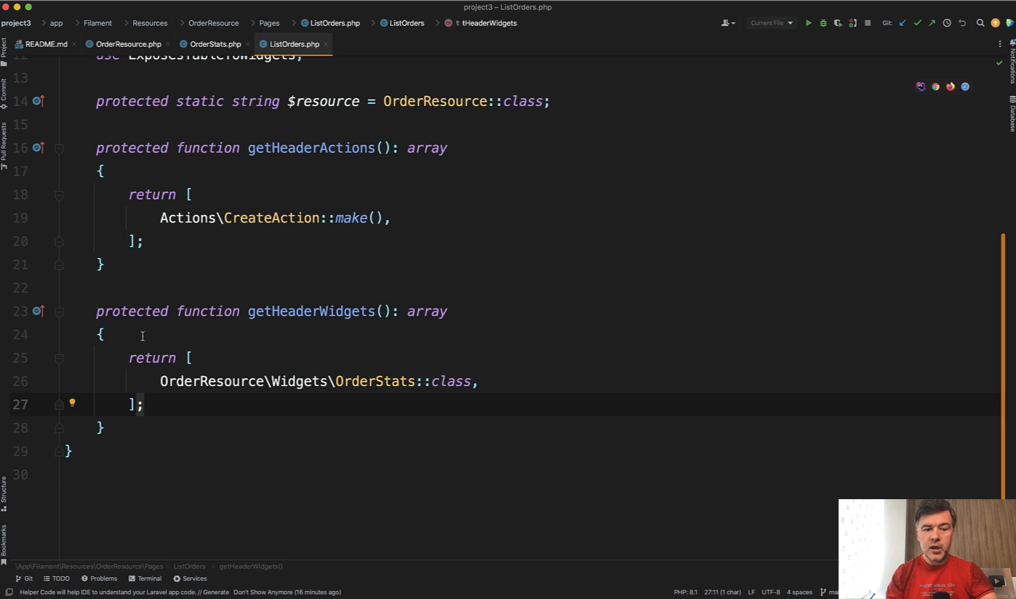
pyautogui.moveTo(242, 419)
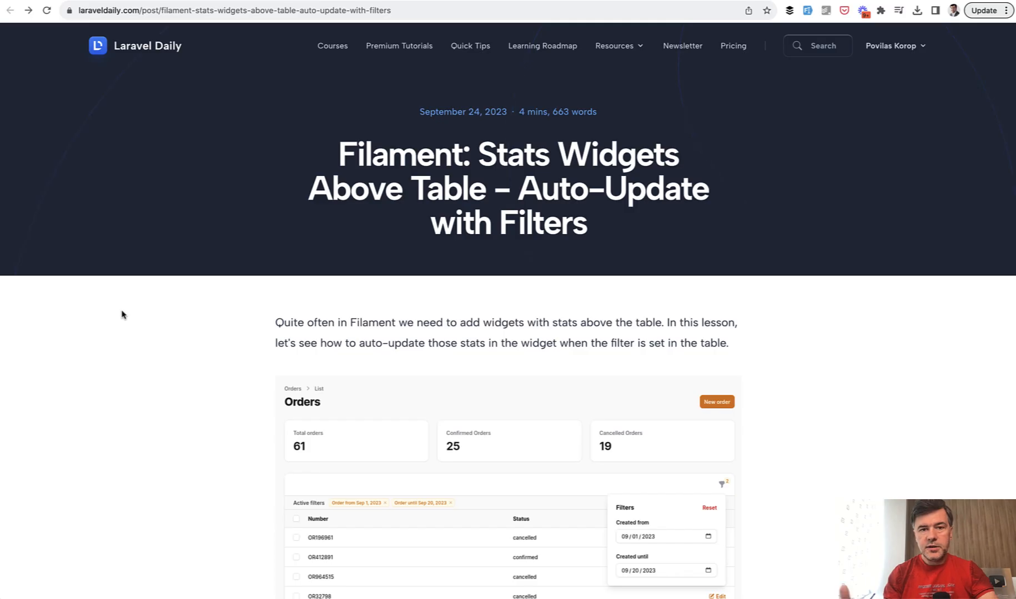
# Scroll the Laravel Daily article down to its DB Structure section and back to the intro.
pyautogui.scroll(-3)
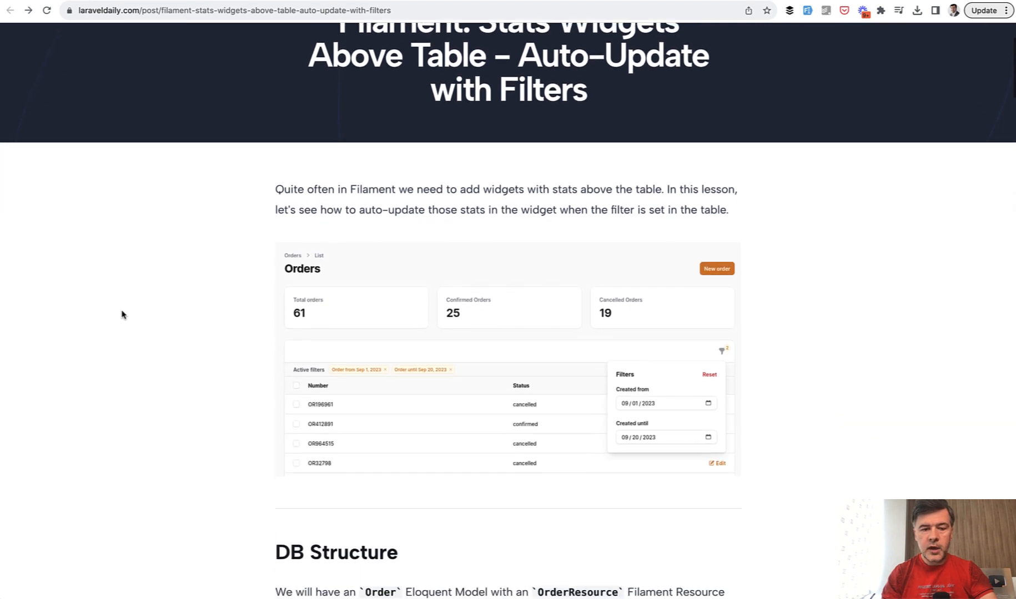
pyautogui.scroll(-3)
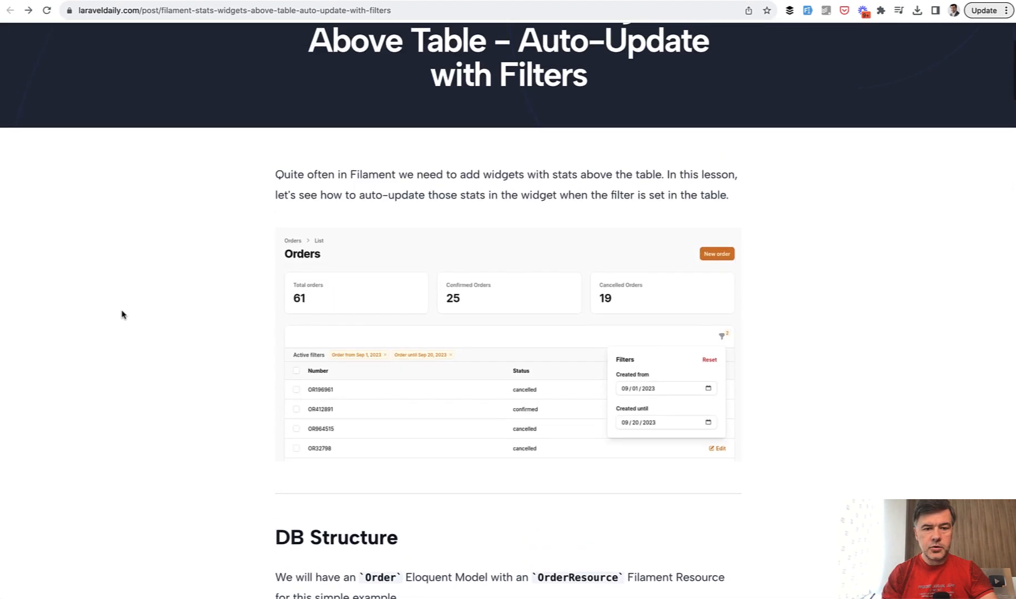
pyautogui.scroll(3)
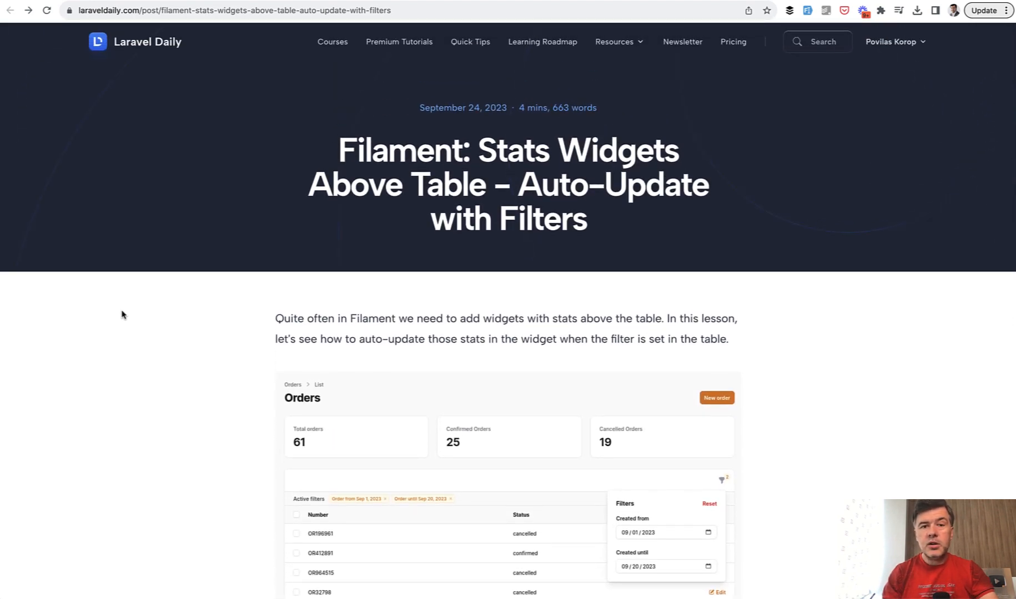
pyautogui.moveTo(151, 46)
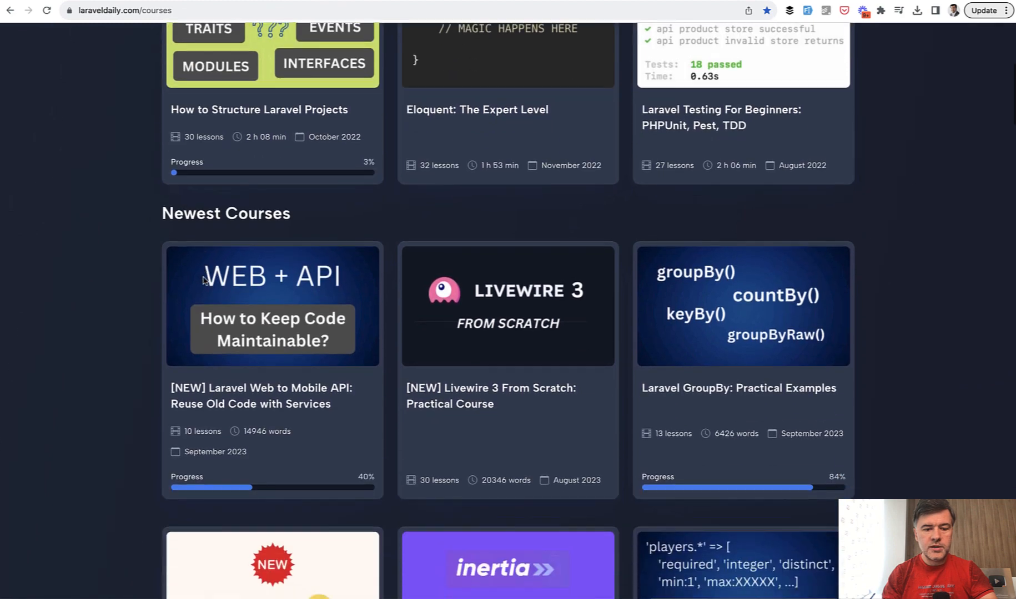
# Scroll the courses catalogue to the Newest Courses cards such as Filament 3 From Scratch.
pyautogui.scroll(-3)
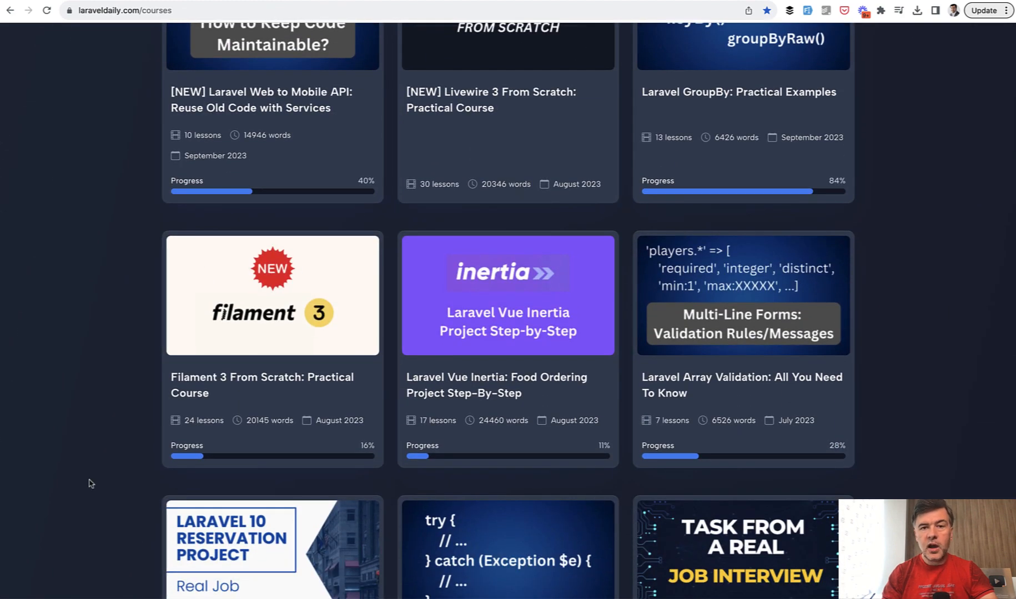
pyautogui.moveTo(108, 383)
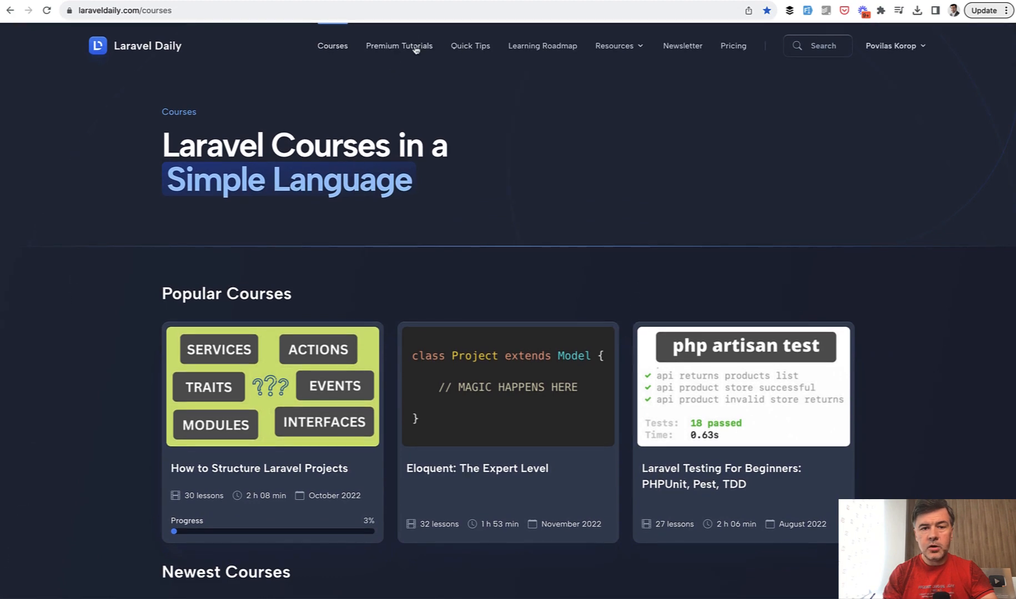
# Show the Premium Tutorials listing and scroll through articles like Filament One Filter for Multiple Widgets.
pyautogui.click(399, 46)
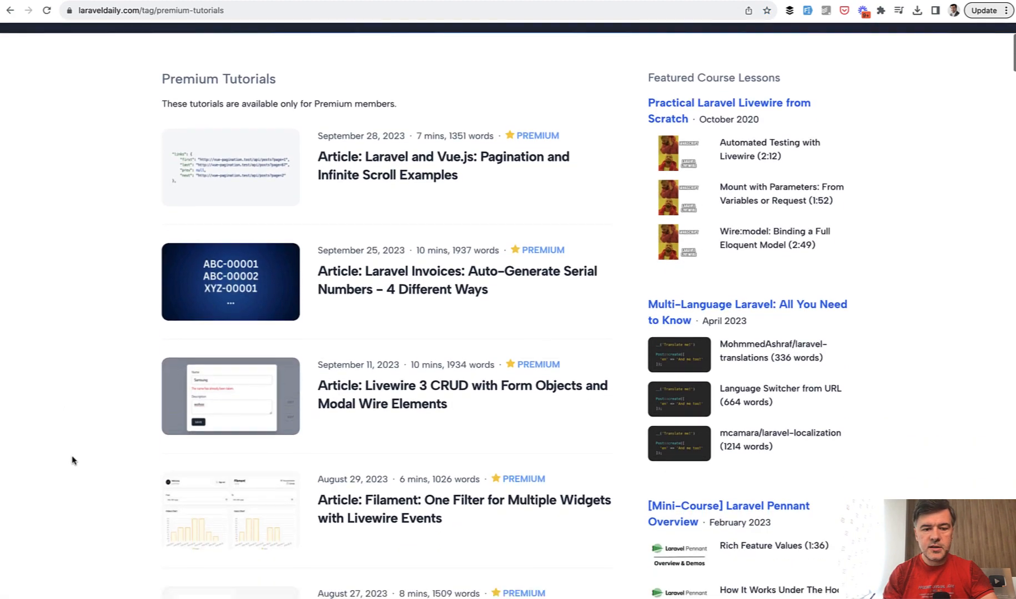
pyautogui.scroll(-3)
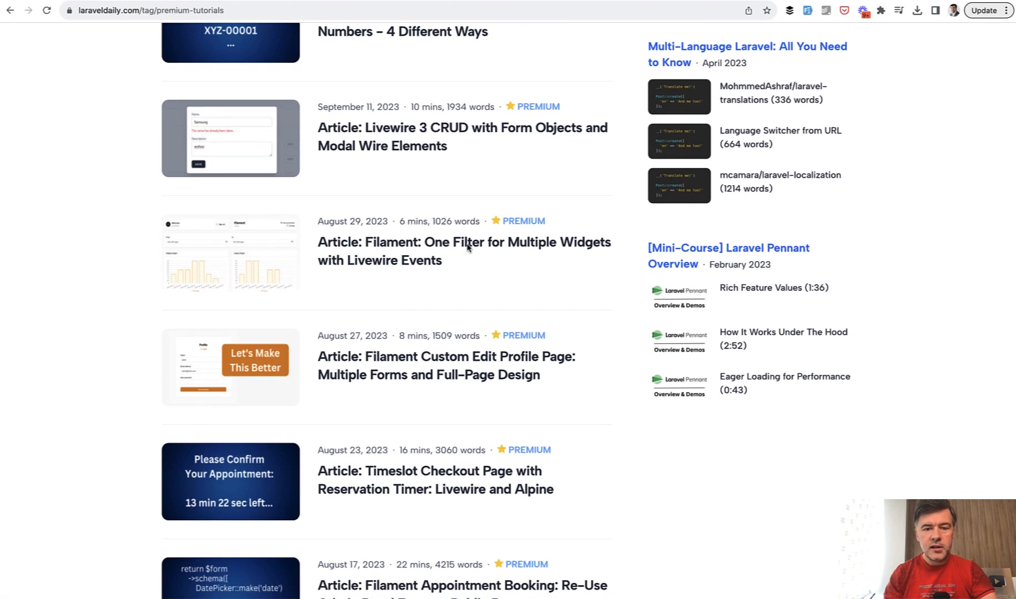
pyautogui.scroll(-3)
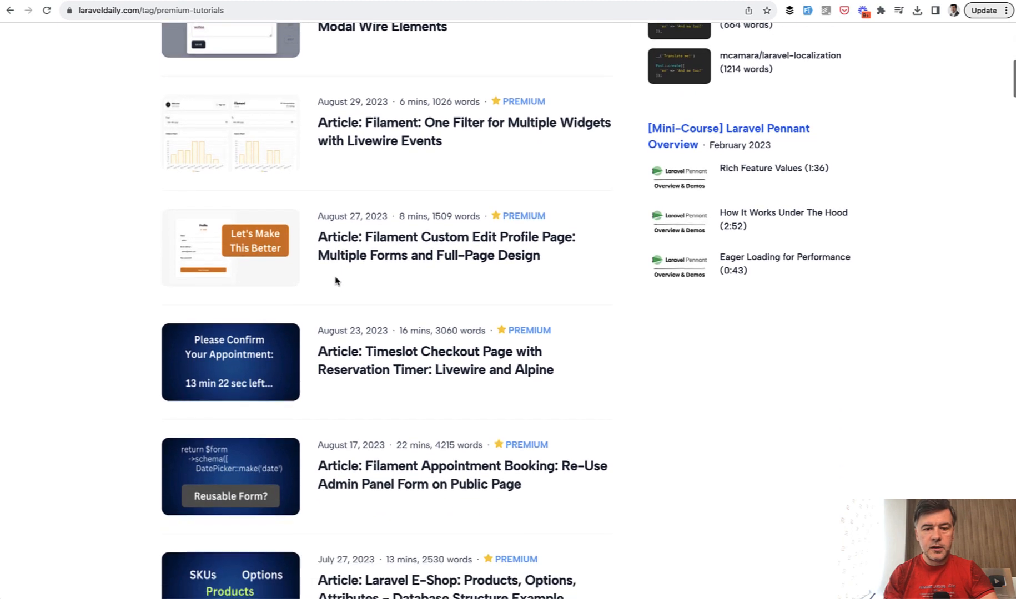
pyautogui.scroll(3)
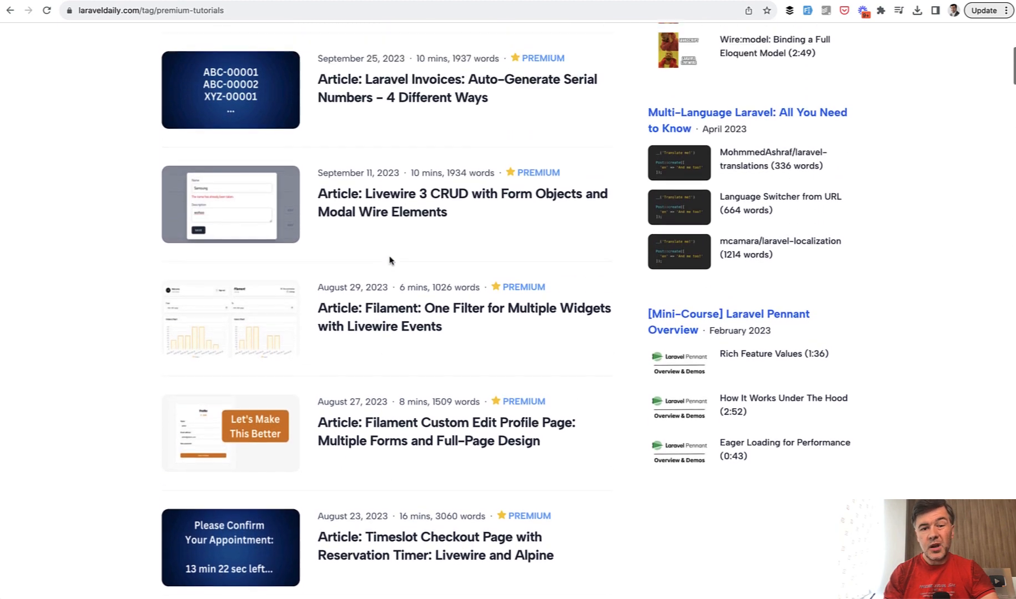